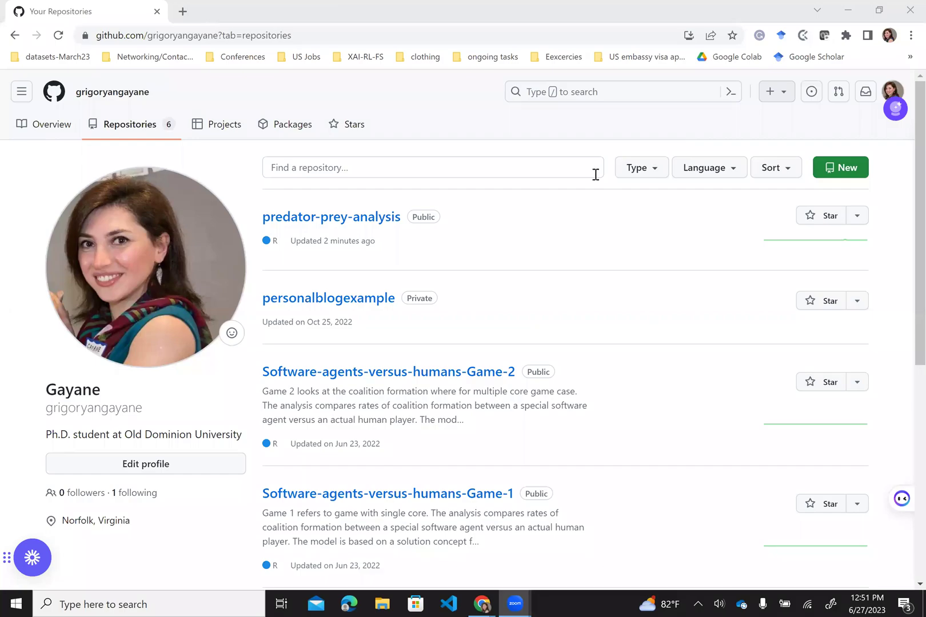
pyautogui.moveTo(523, 220)
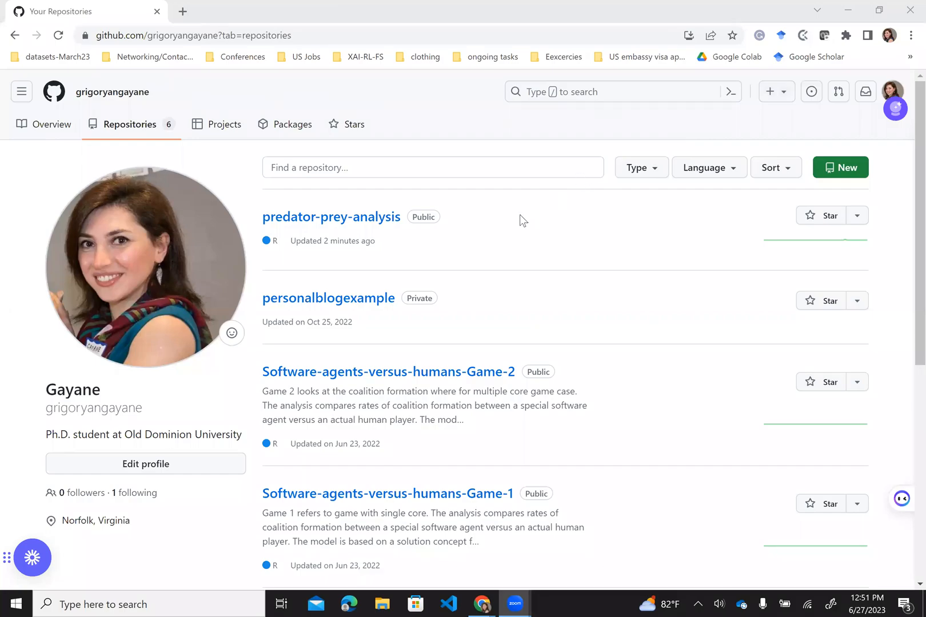
pyautogui.moveTo(483, 218)
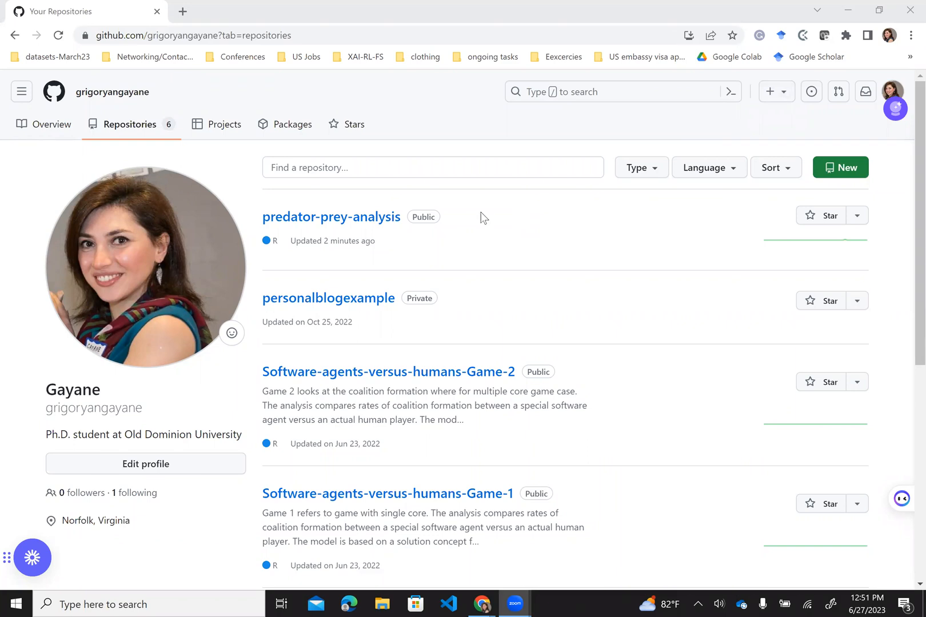
pyautogui.moveTo(344, 227)
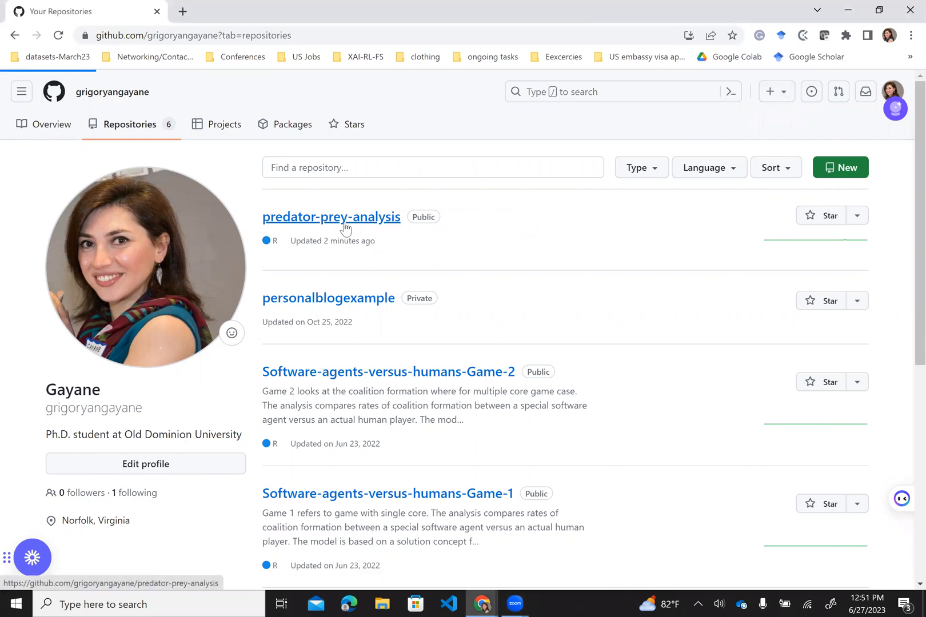
# Open the predator-prey-analysis repository from the Repositories list.
pyautogui.click(331, 217)
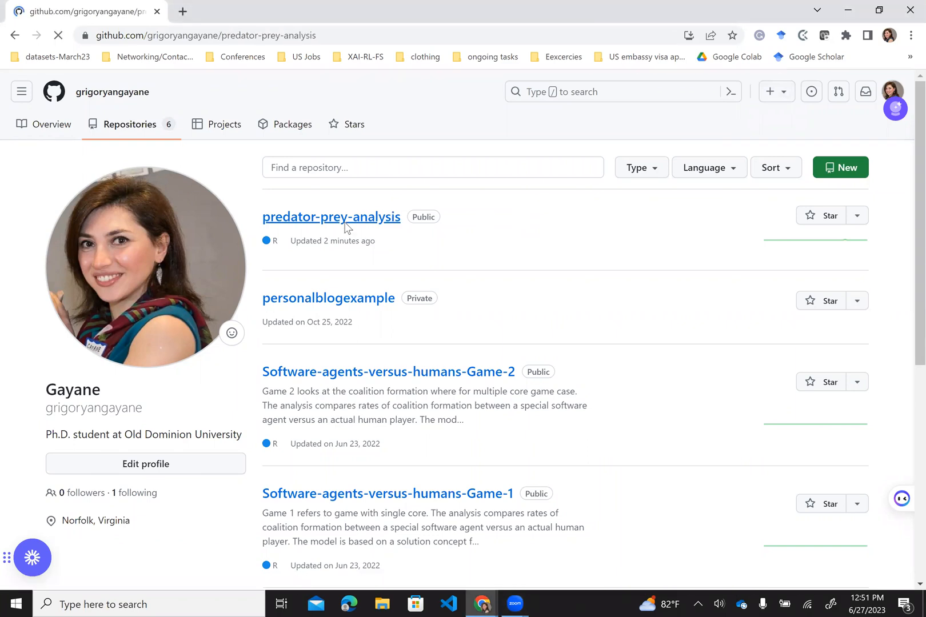
pyautogui.click(331, 217)
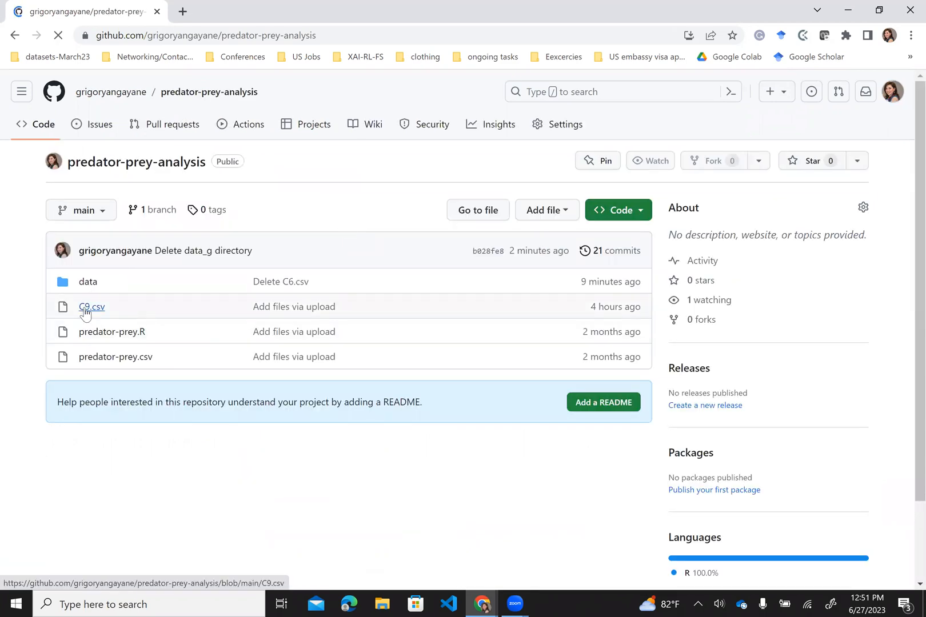
# Delete C9.csv from the repository root and commit the deletion.
pyautogui.click(650, 161)
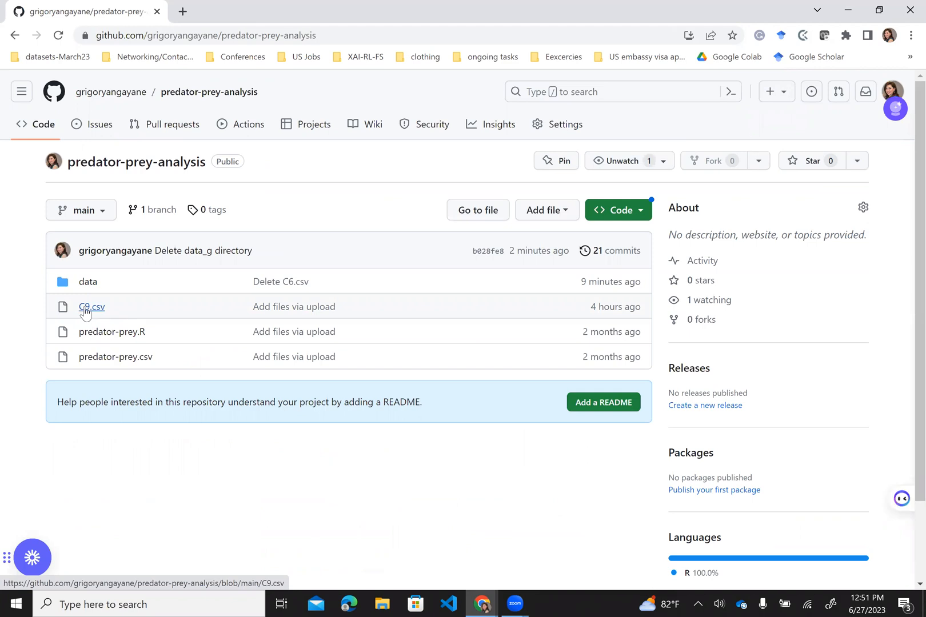
pyautogui.click(92, 307)
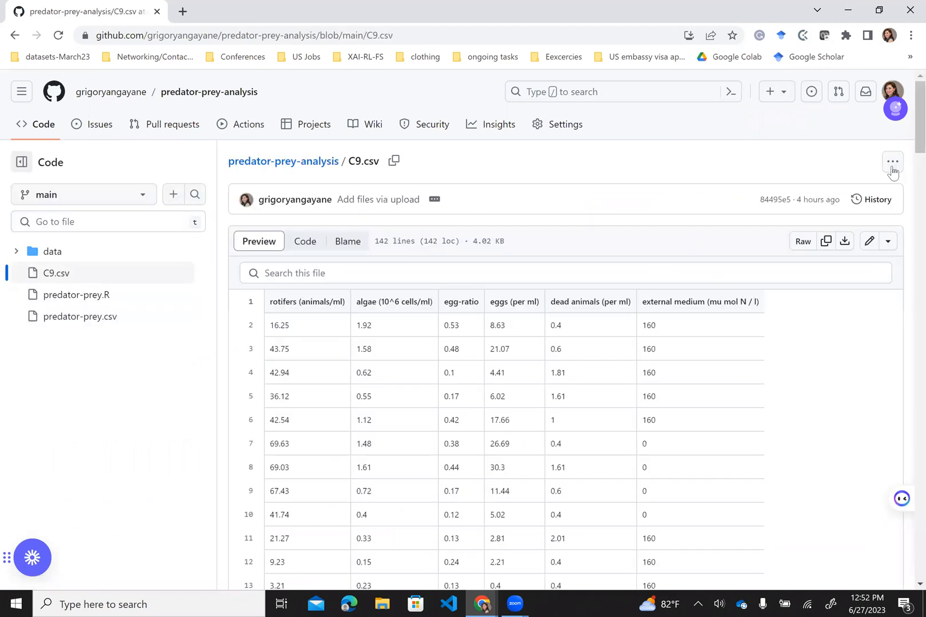
pyautogui.click(892, 161)
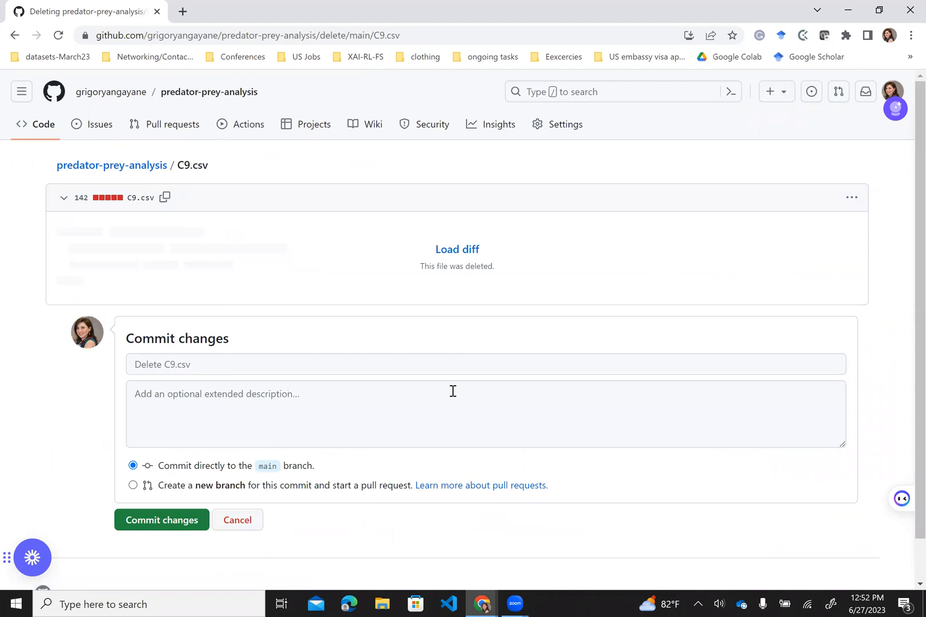
pyautogui.click(162, 519)
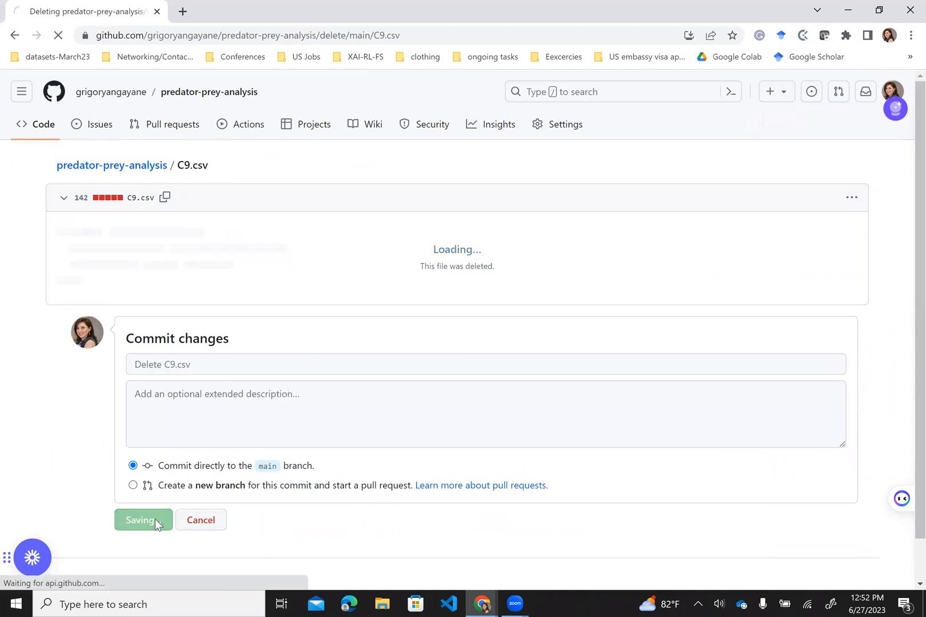
pyautogui.click(143, 520)
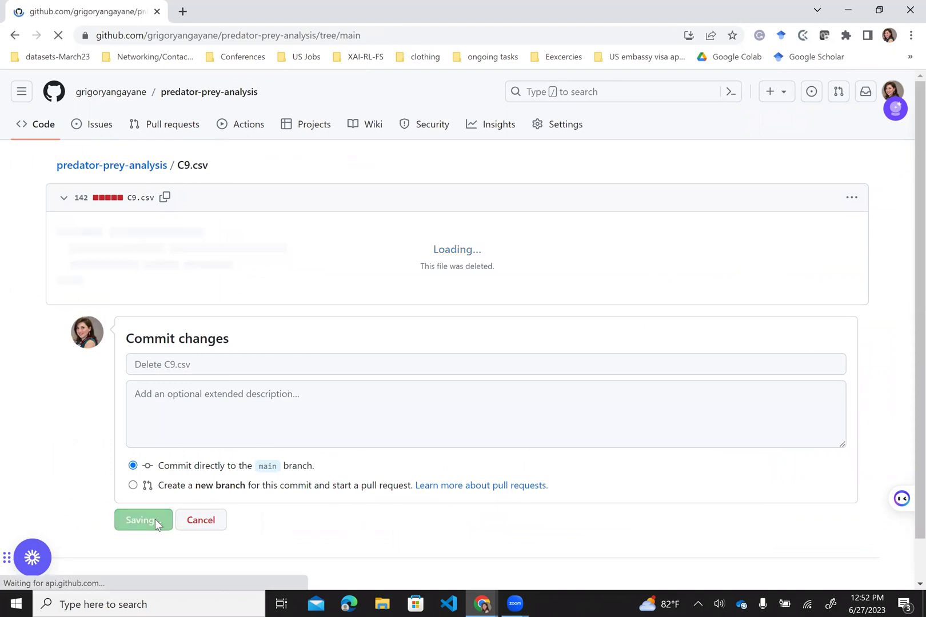
pyautogui.click(143, 520)
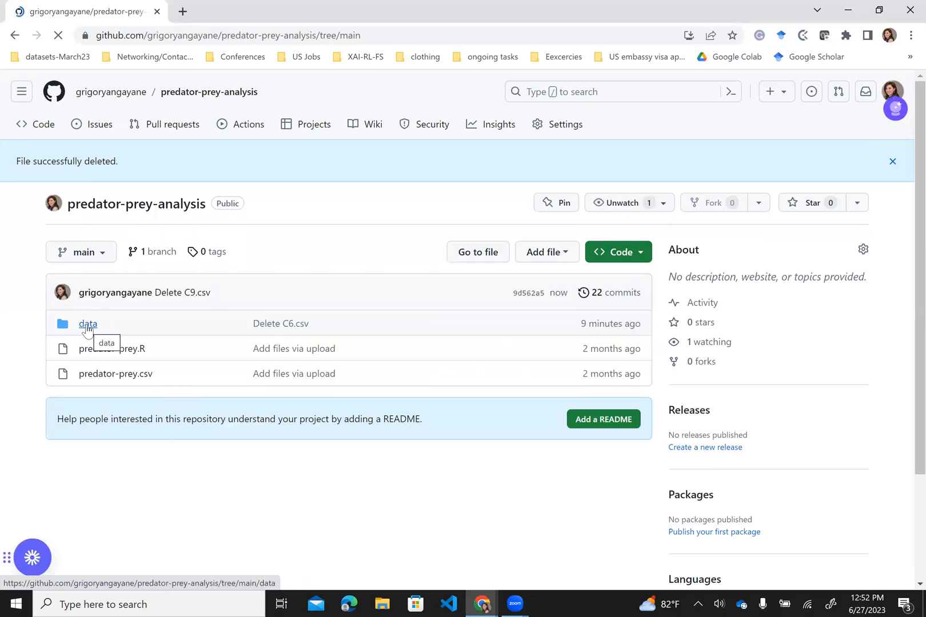
# Delete the data directory with C7.csv, C9.csv and predator_prey_r_squared.csv, and commit.
pyautogui.click(87, 324)
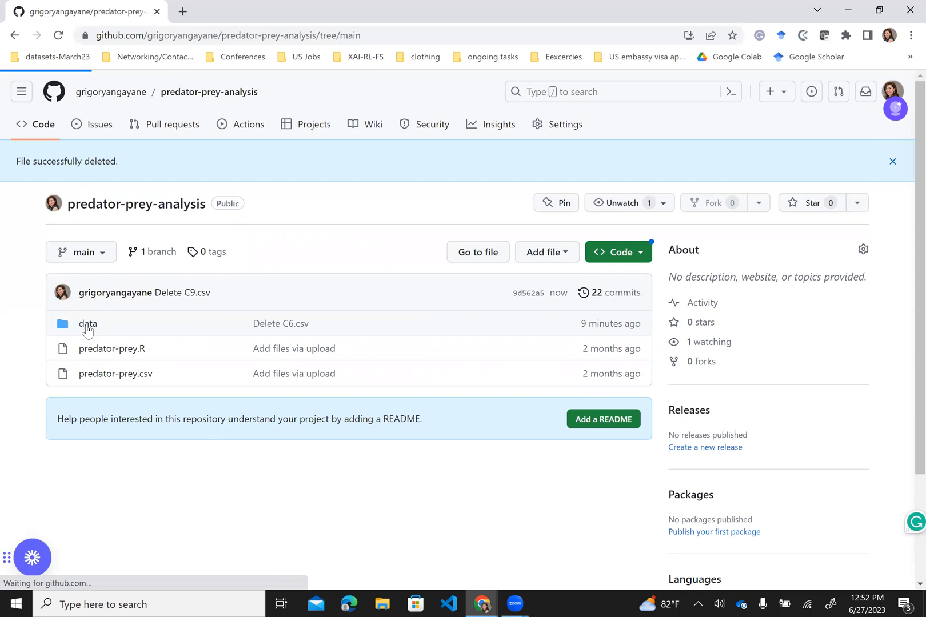
pyautogui.click(88, 324)
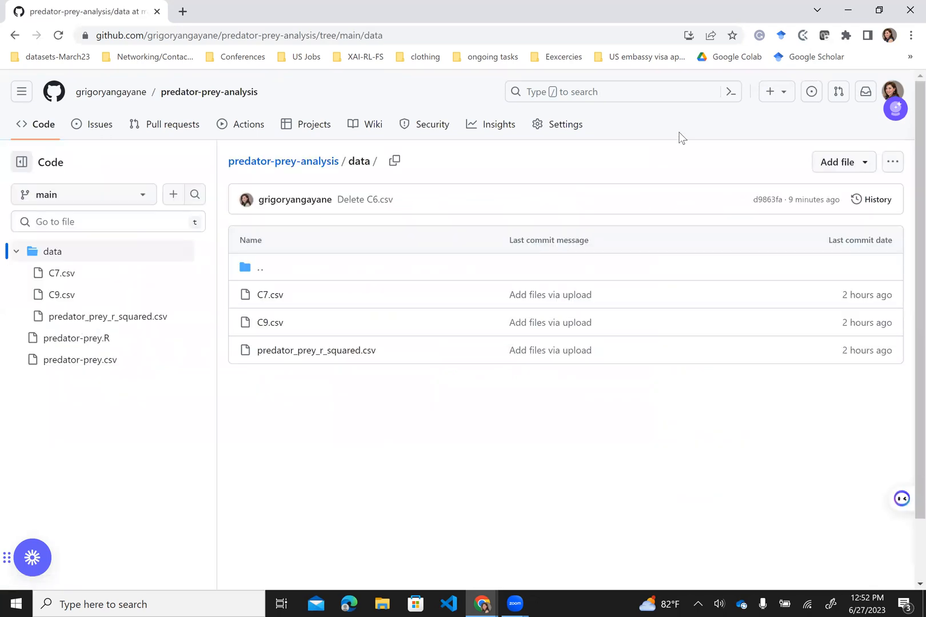
pyautogui.moveTo(721, 269)
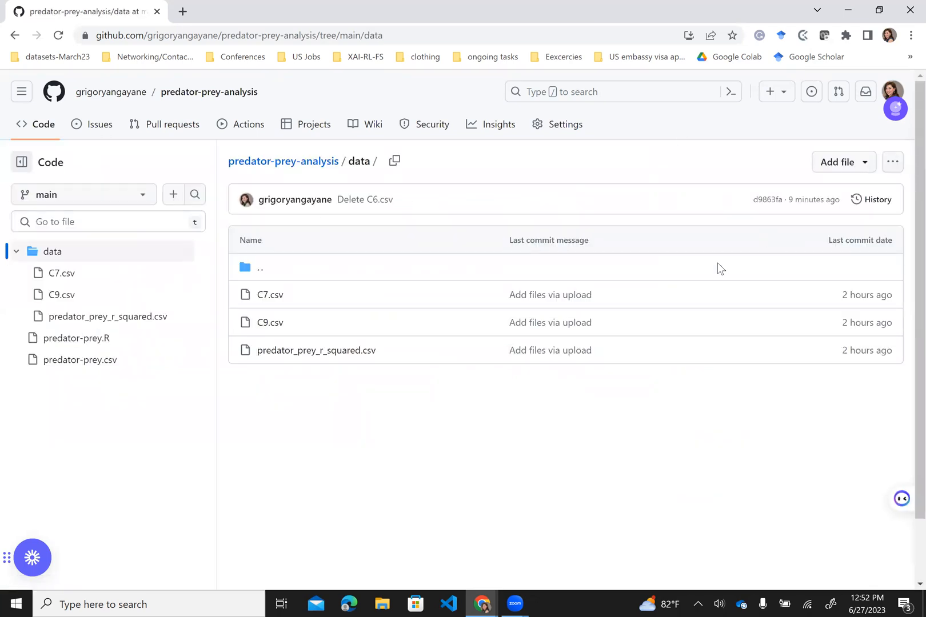
pyautogui.moveTo(871, 139)
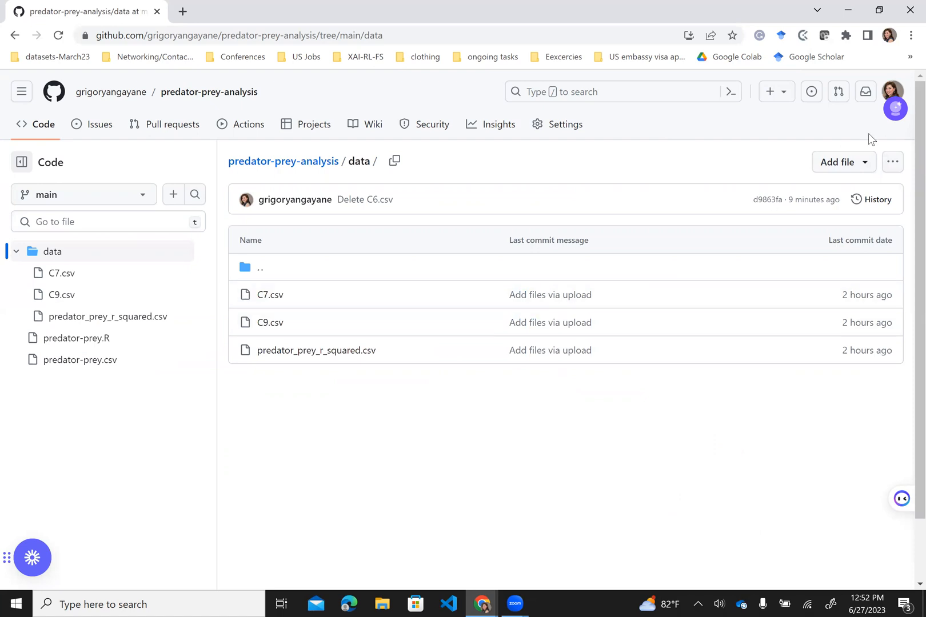
pyautogui.moveTo(633, 256)
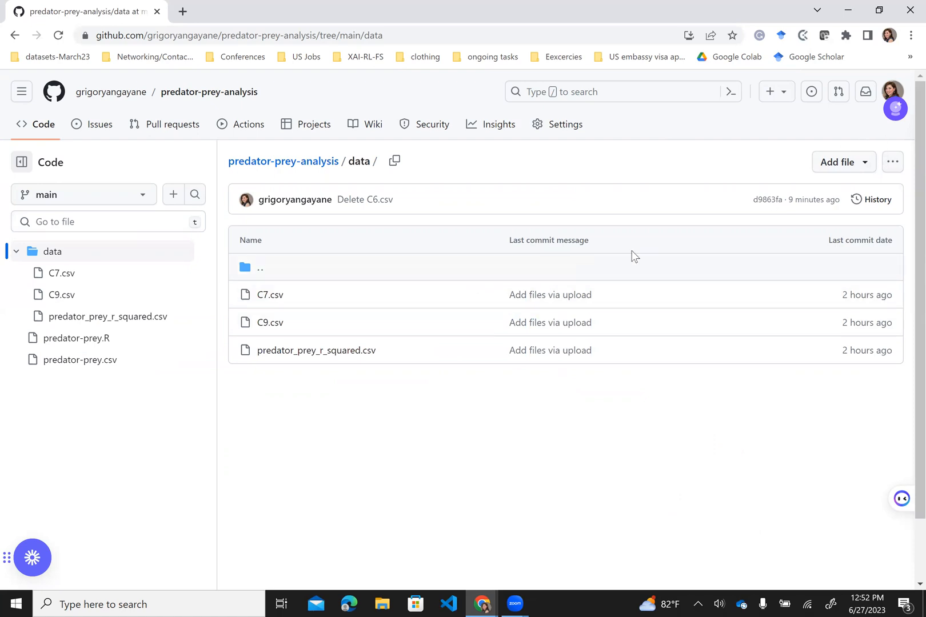
pyautogui.click(892, 162)
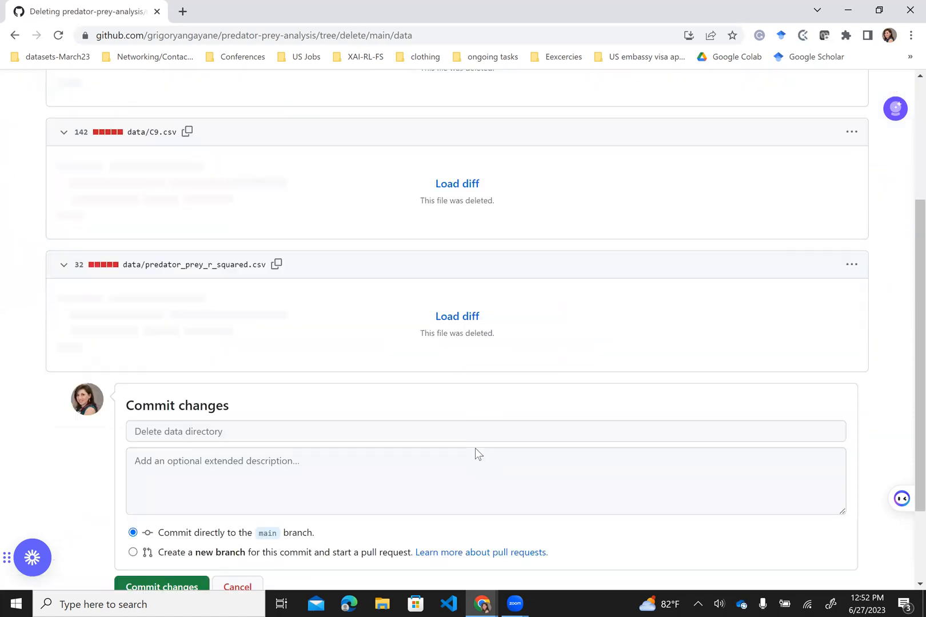
pyautogui.scroll(-3)
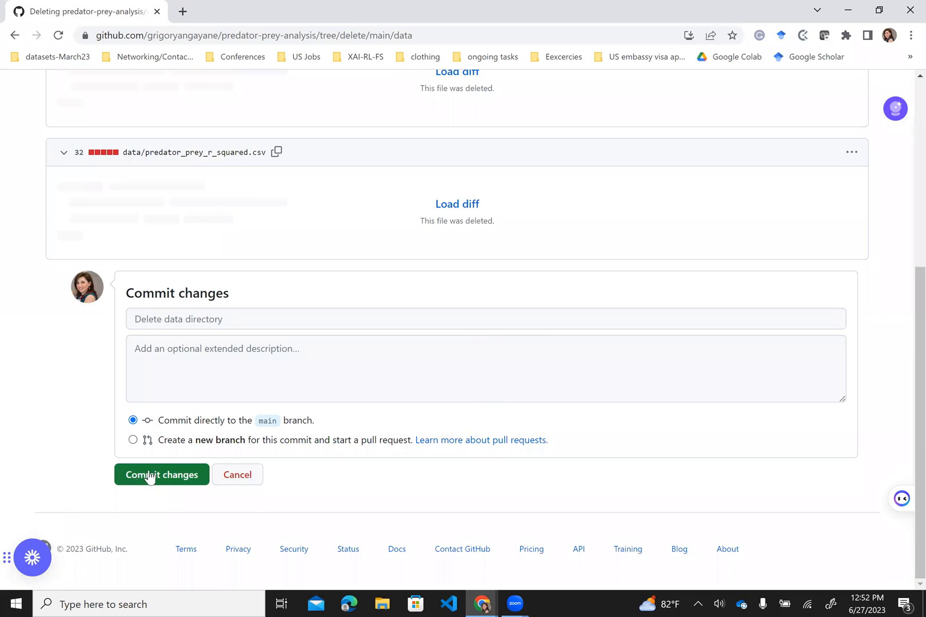
pyautogui.click(161, 475)
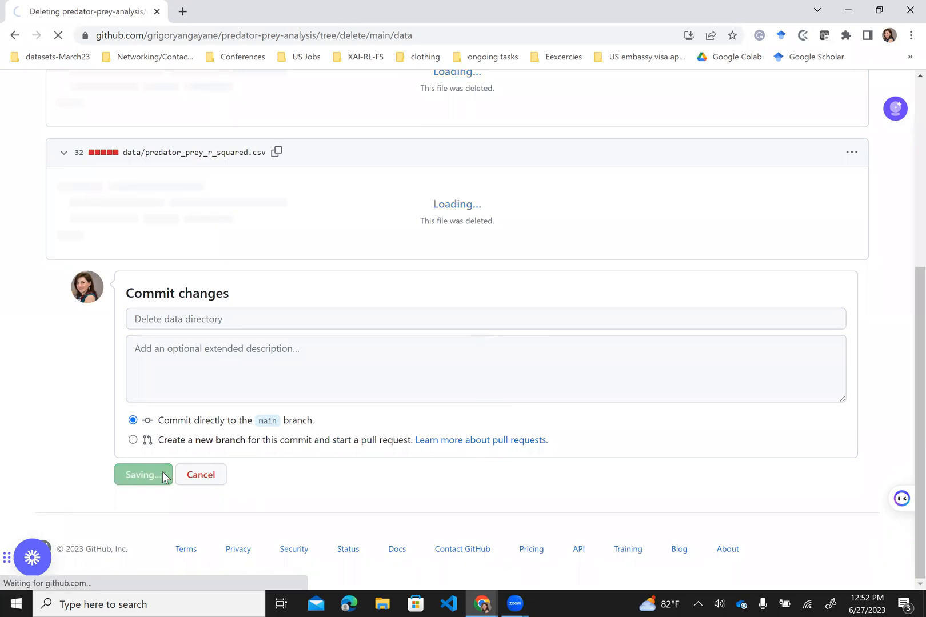
pyautogui.click(143, 474)
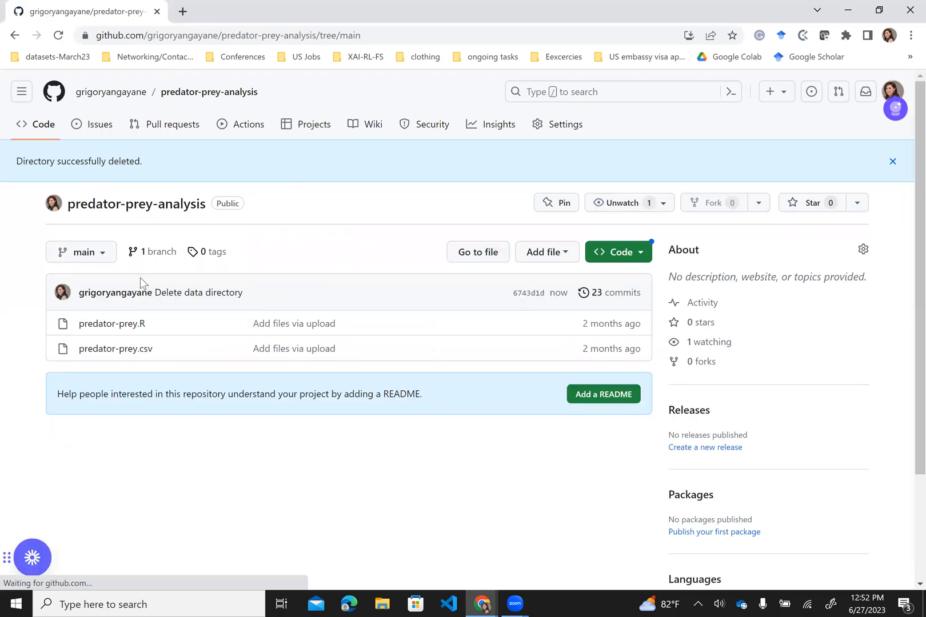
pyautogui.moveTo(149, 212)
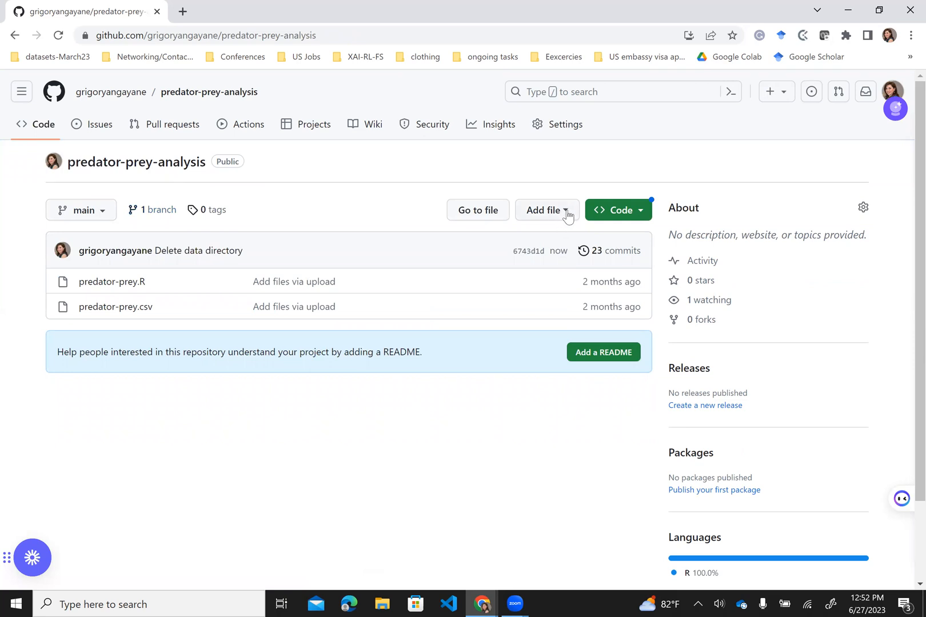
# Choose Upload files from the Add file menu of predator-prey-analysis.
pyautogui.click(547, 211)
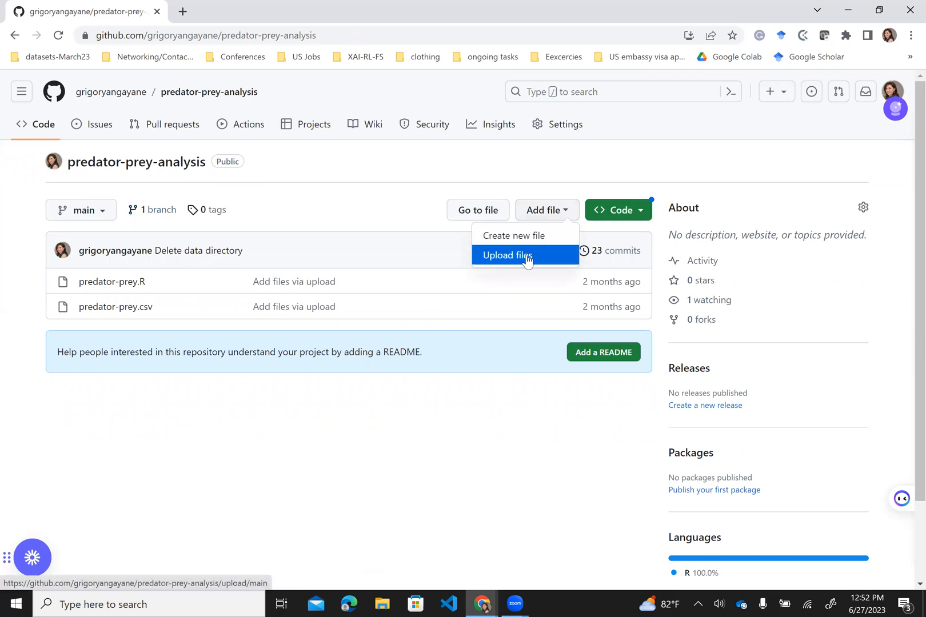
pyautogui.click(506, 255)
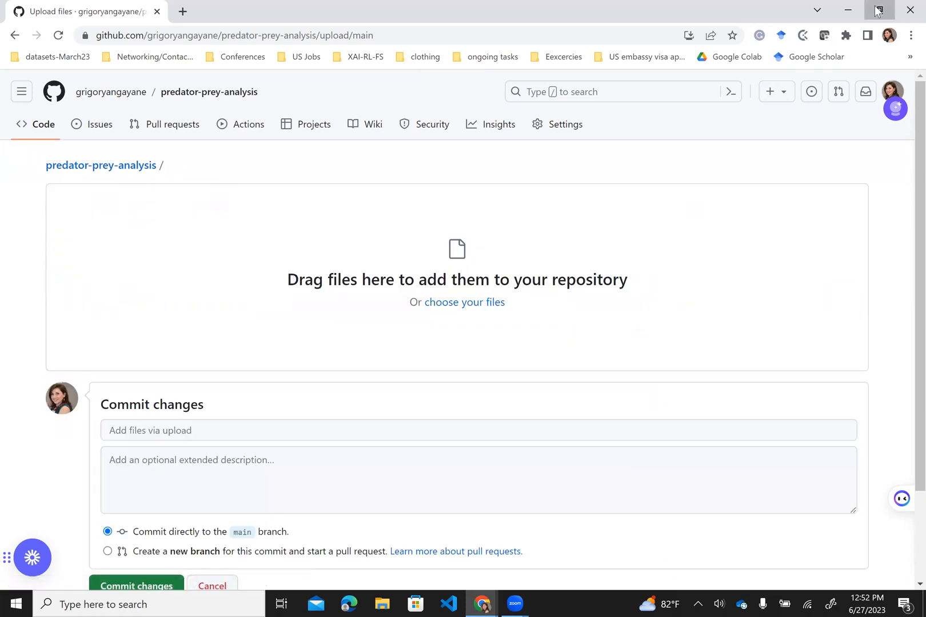
# Shrink the Chrome window to reveal the data_g folder on the desktop.
pyautogui.click(876, 9)
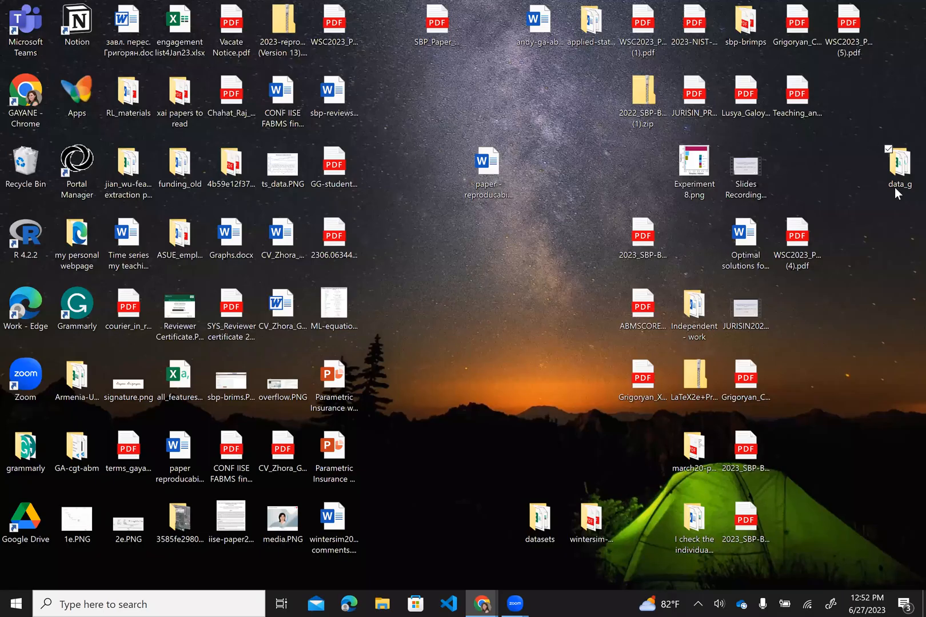
pyautogui.moveTo(899, 164)
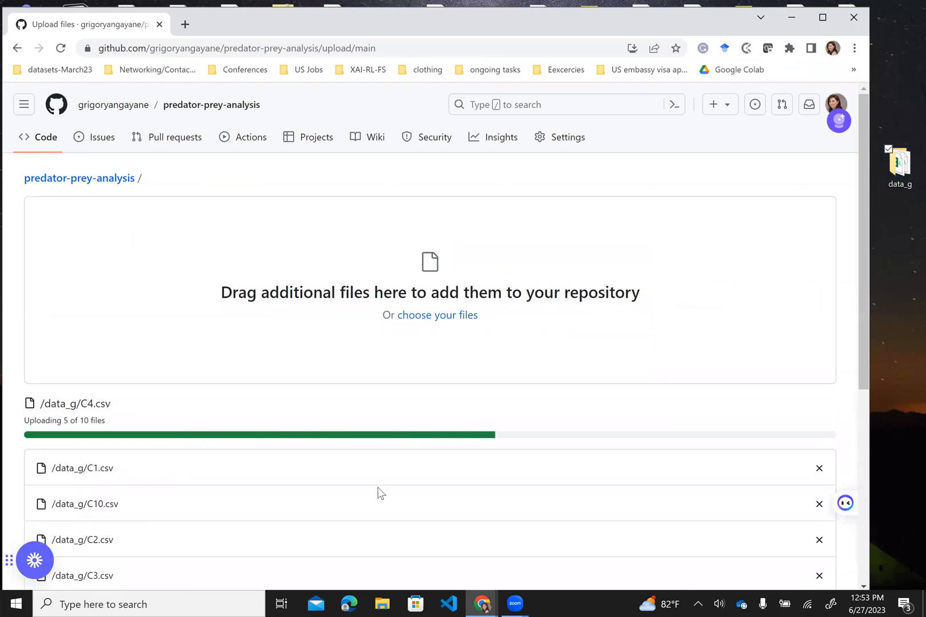
# Commit the uploaded data_g folder of CSVs to the main branch.
pyautogui.scroll(-3)
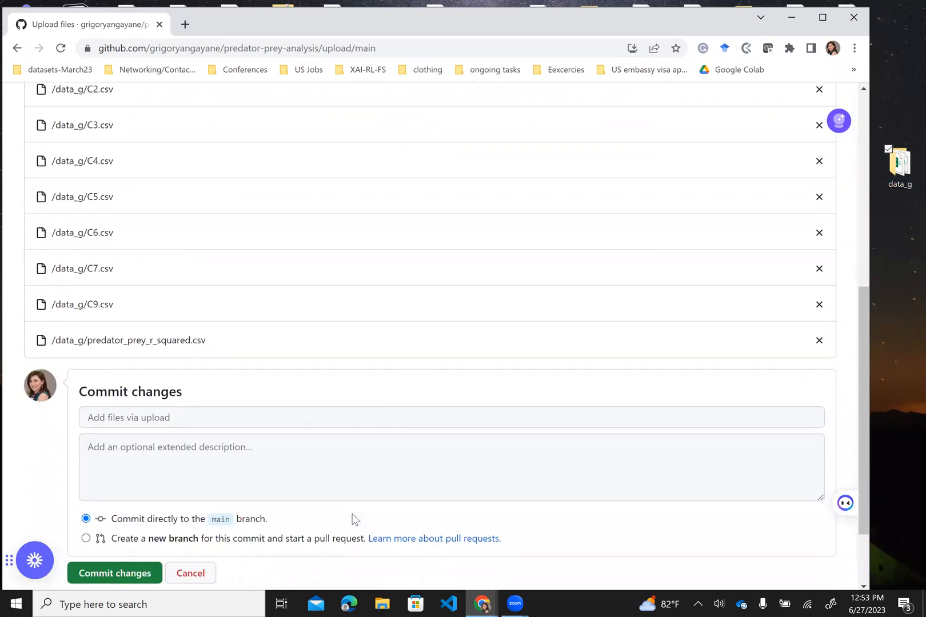
pyautogui.scroll(-3)
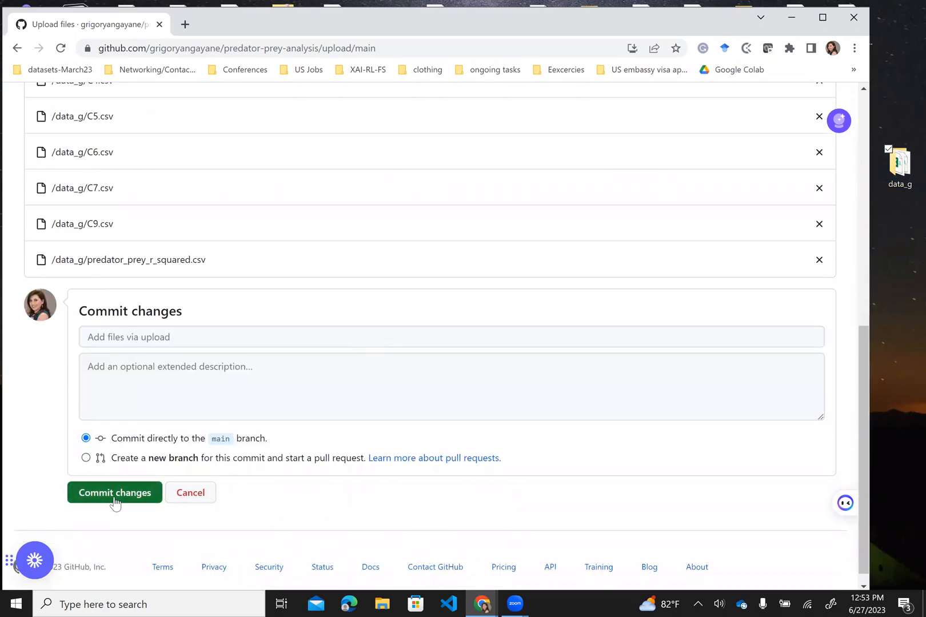
pyautogui.click(114, 493)
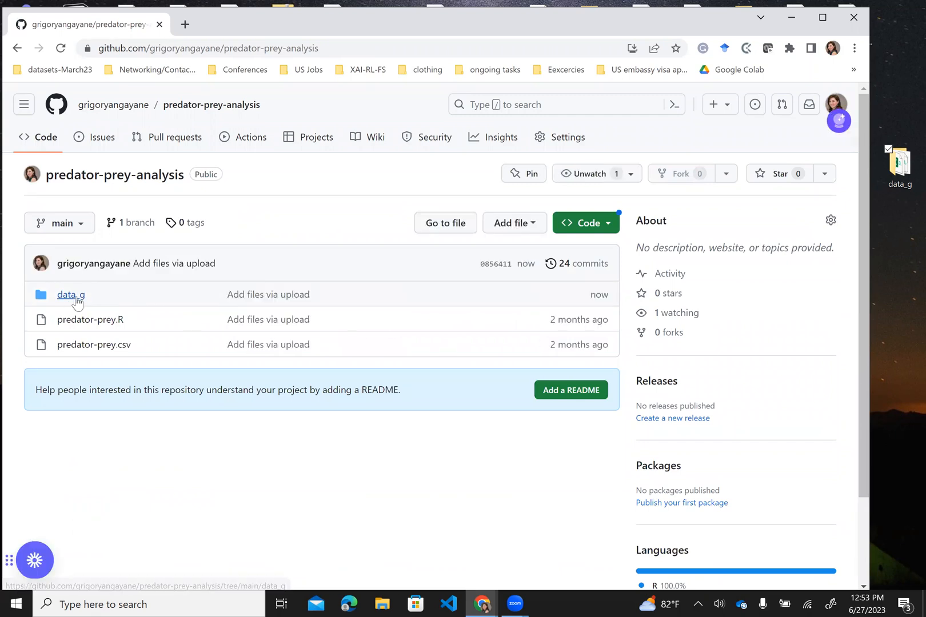
pyautogui.moveTo(76, 300)
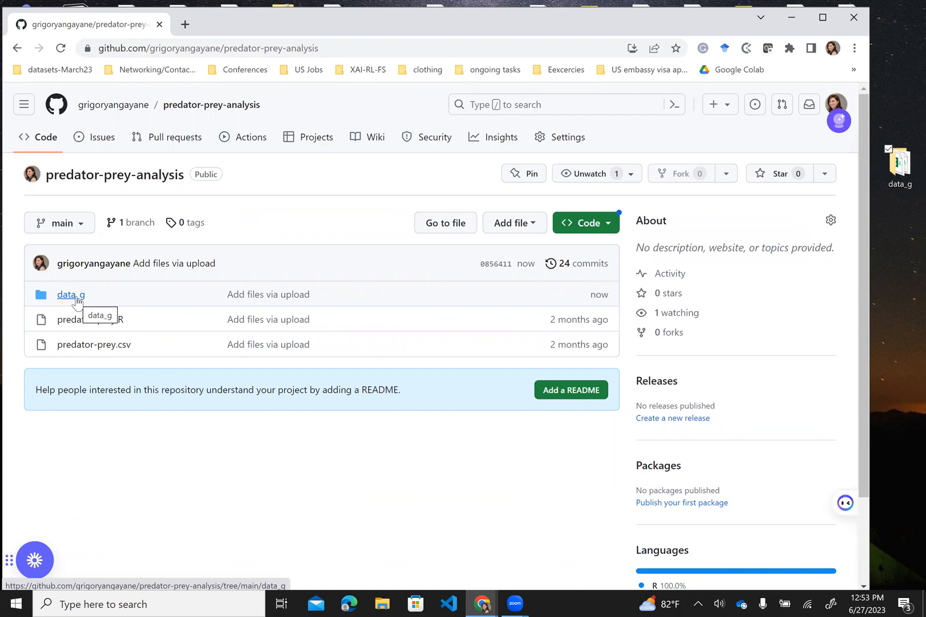
pyautogui.moveTo(345, 206)
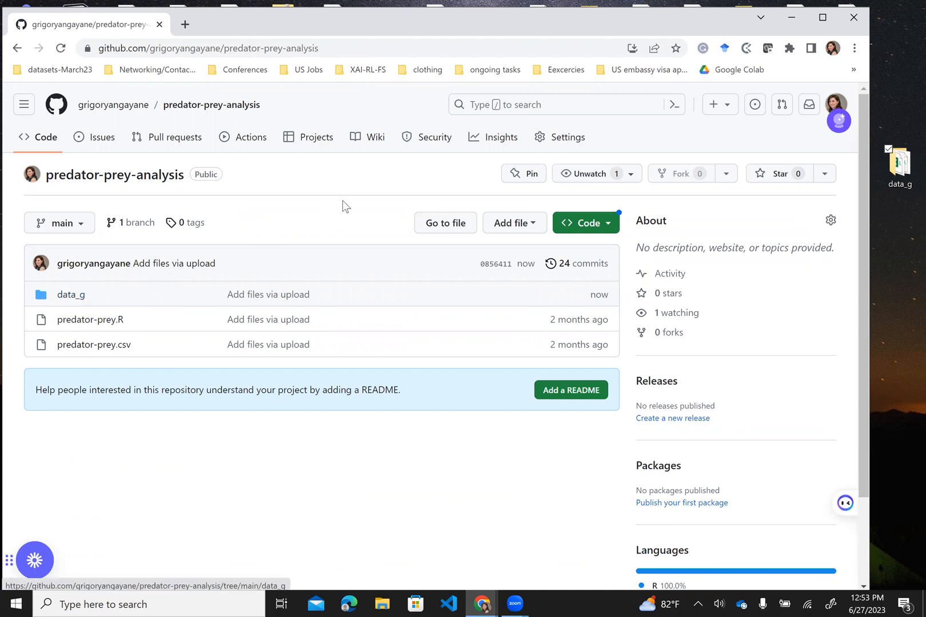
pyautogui.moveTo(443, 118)
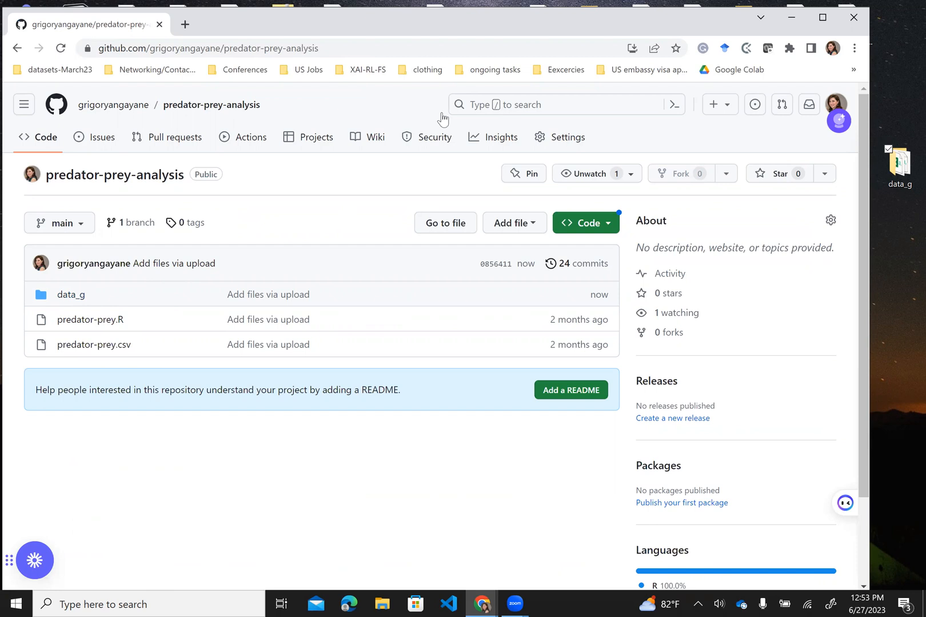